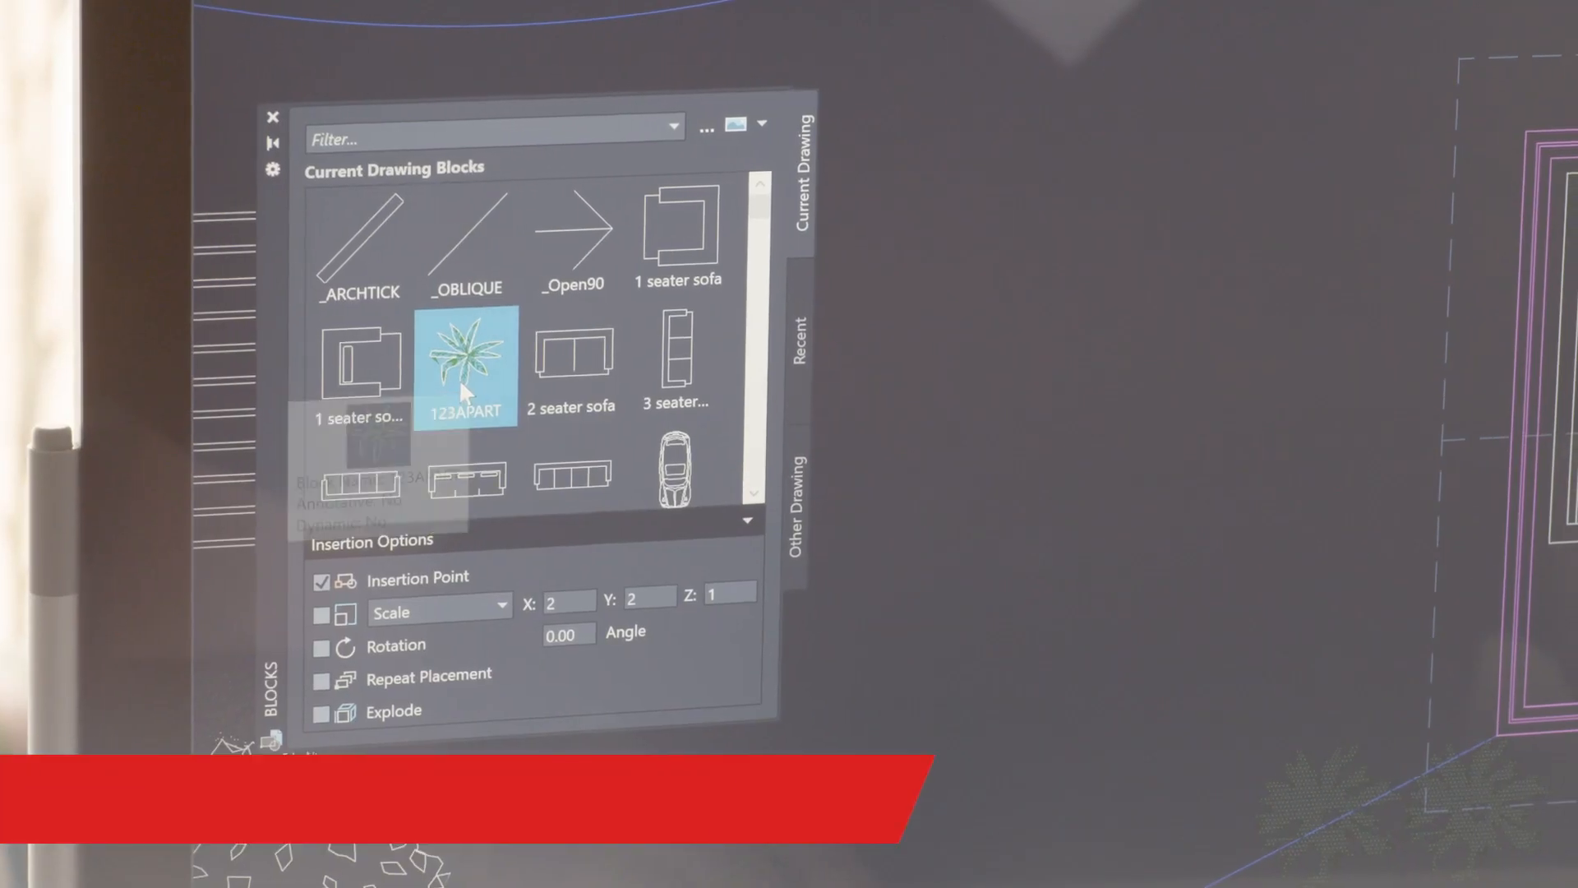
Drag the 123APART plant block from Current Drawing Blocks into place beside the living room
drag(465, 362, 674, 201)
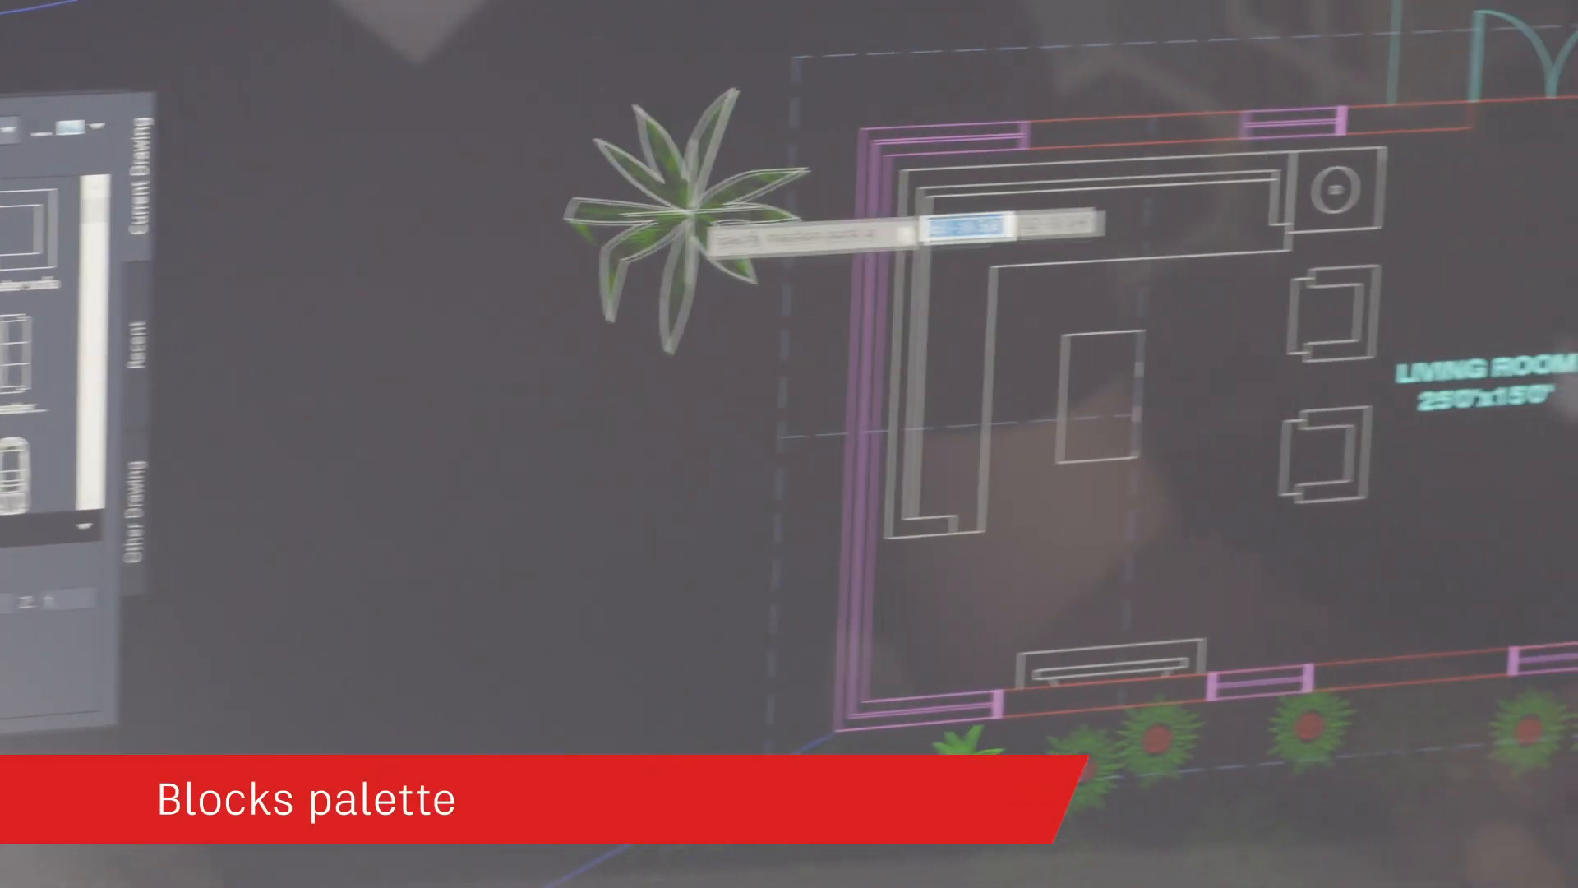